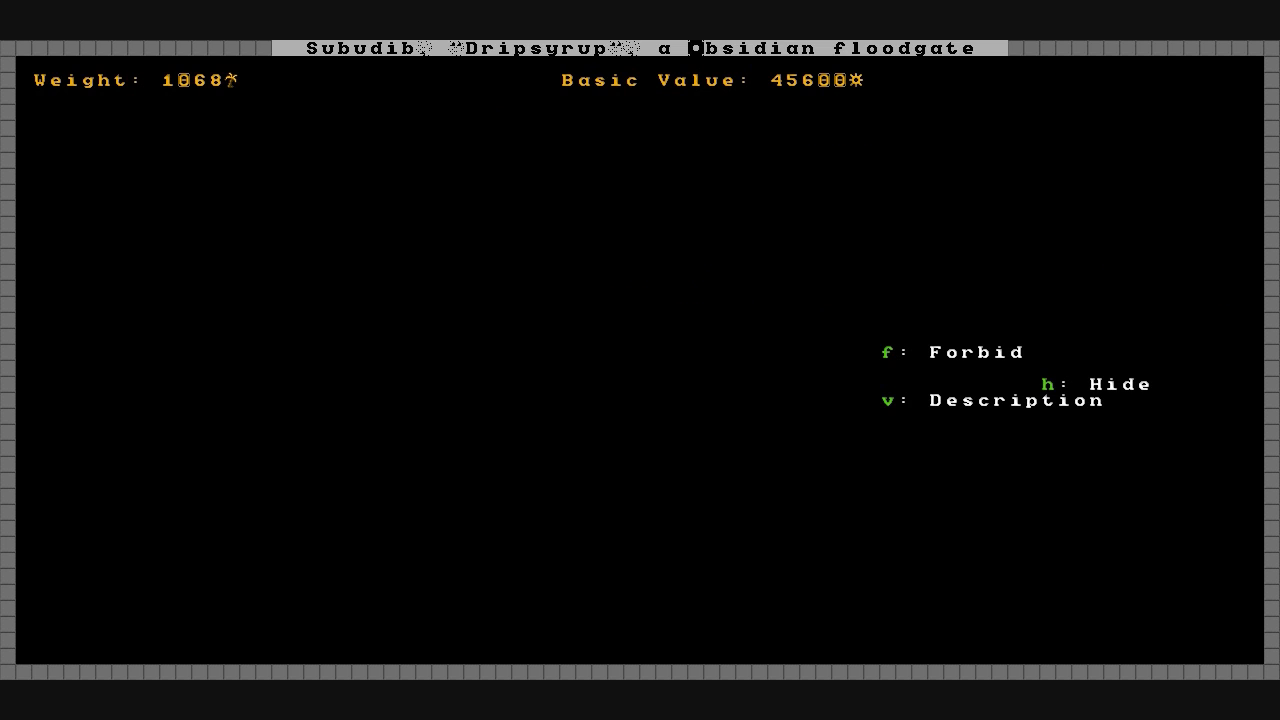
Leave the obsidian floodgate's details and return to the walled cross-shaped hall on the map.
key(v)
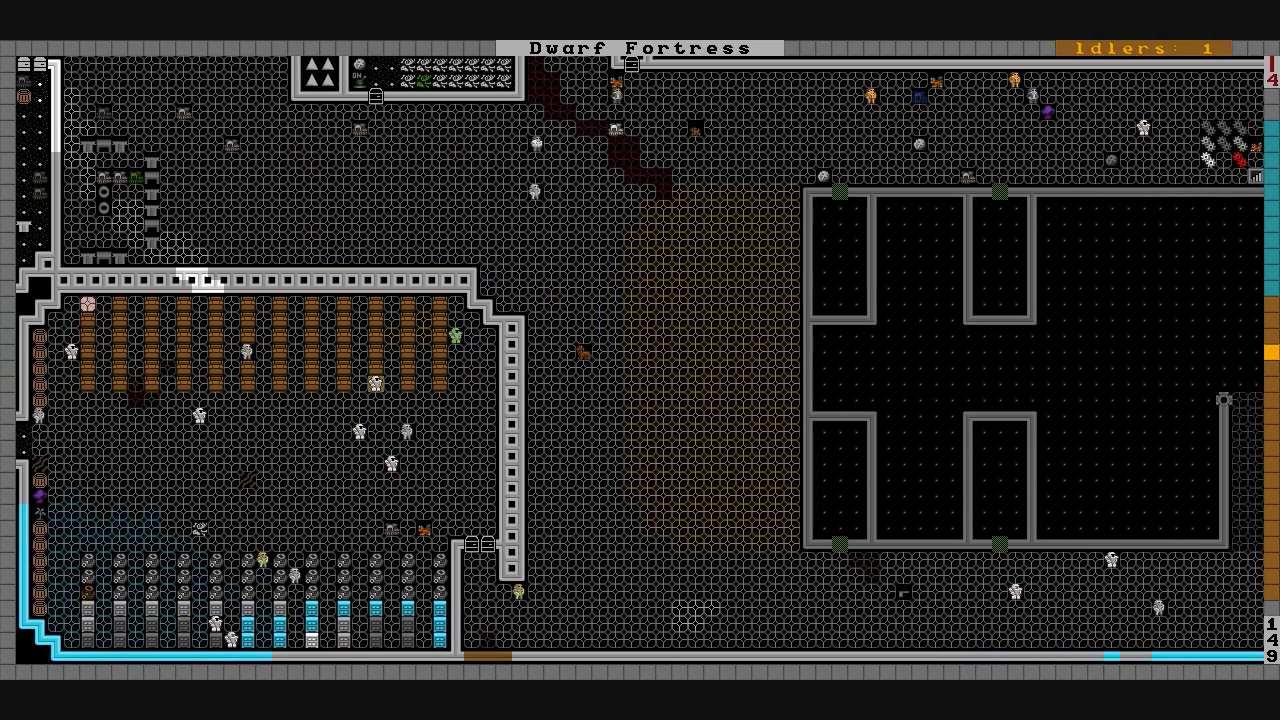
Move the view to the narrow entrance corridor and the boulder-filled flooded hall.
scroll(left, 3)
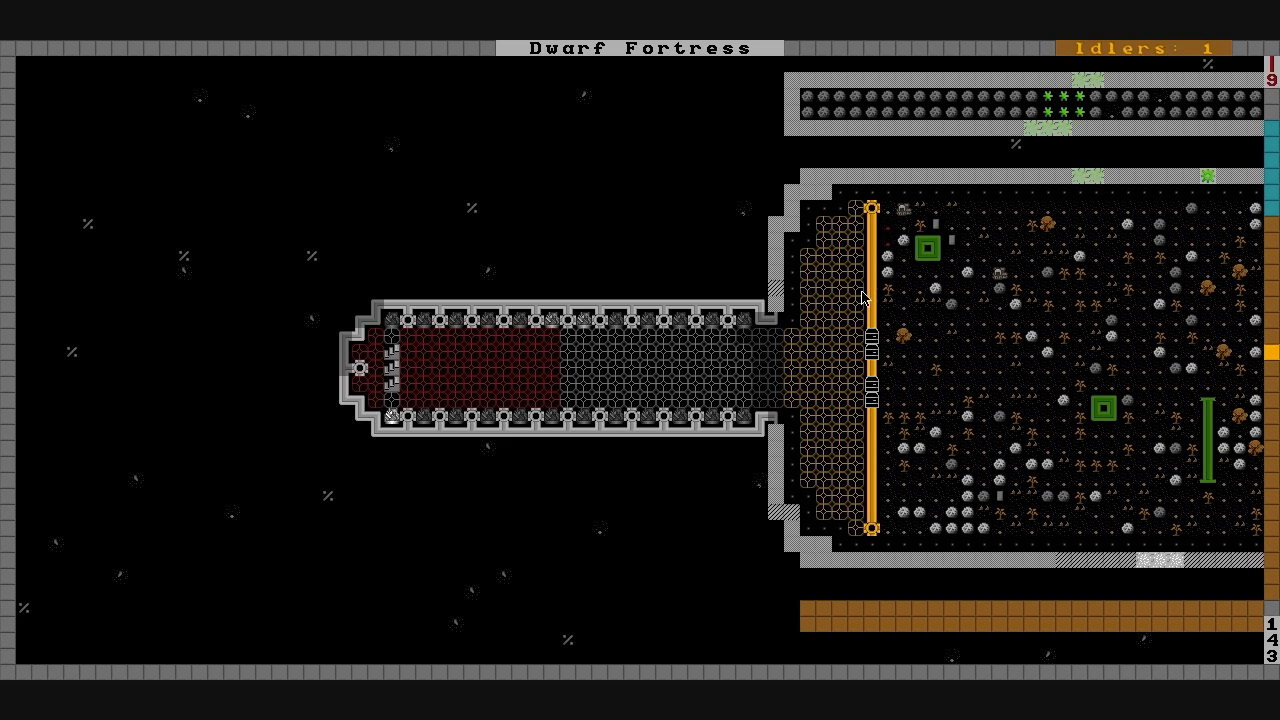
mouse_move(1050, 396)
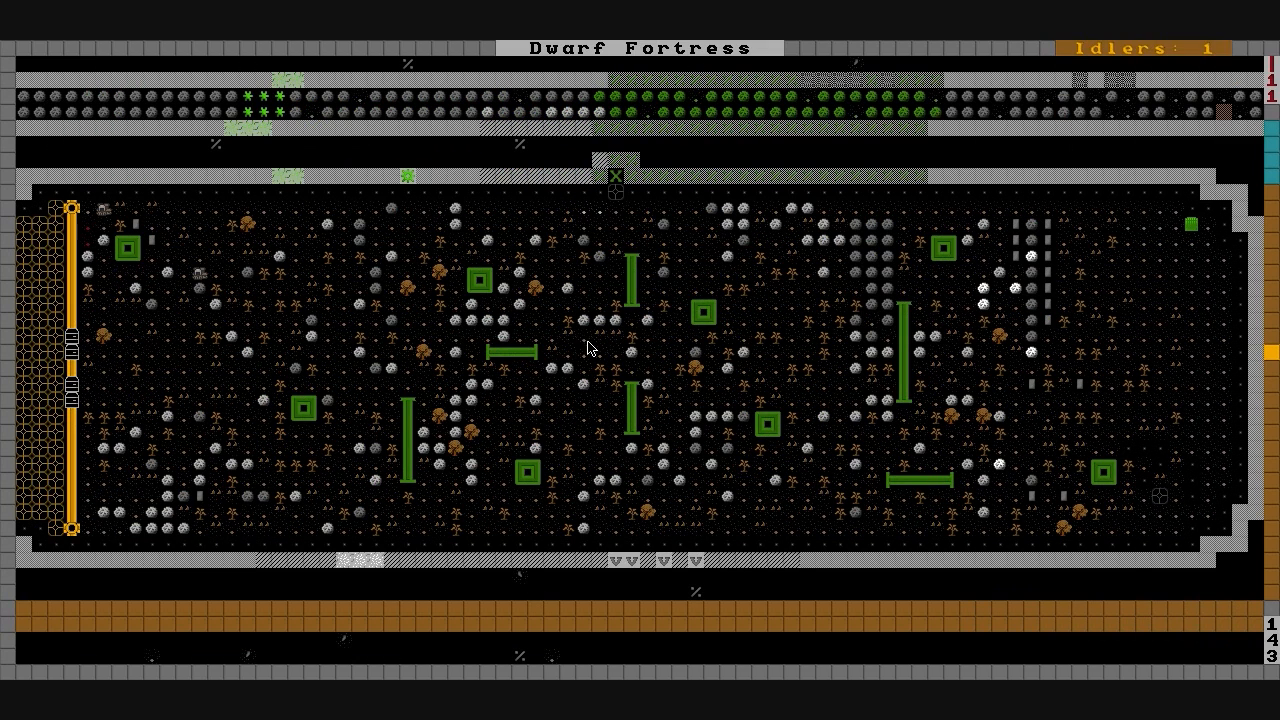
mouse_move(504, 570)
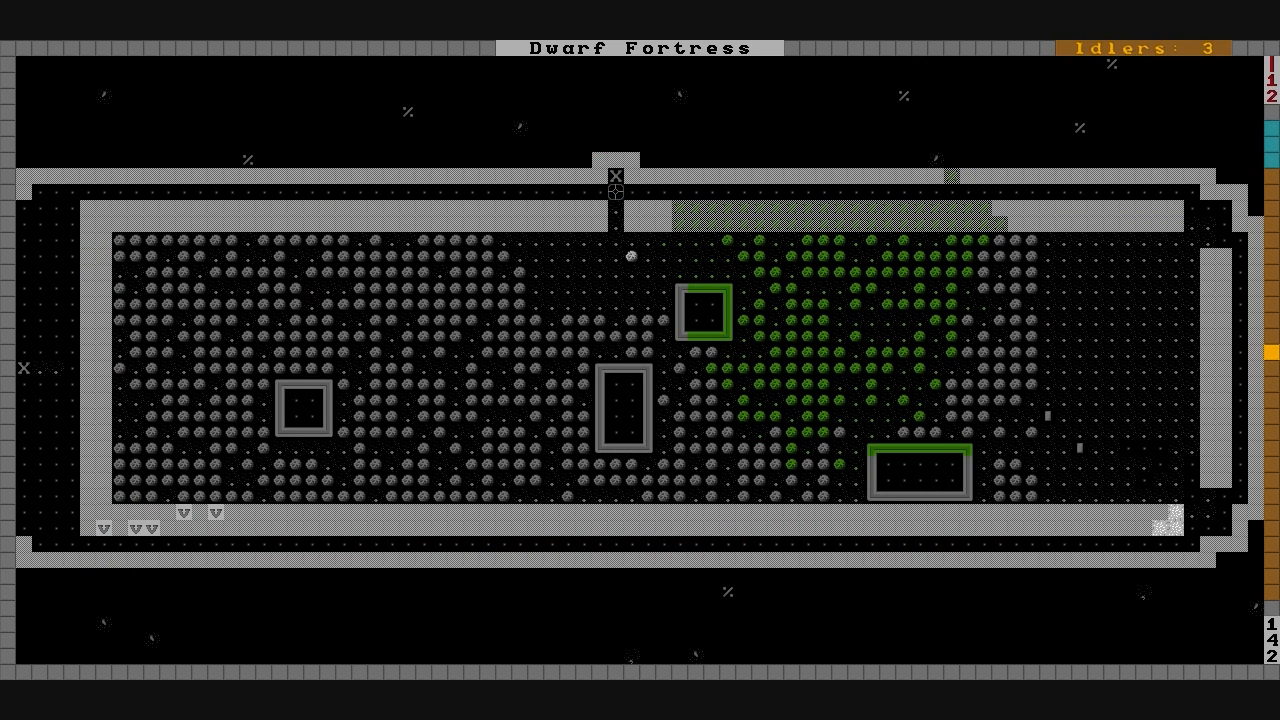
mouse_move(504, 320)
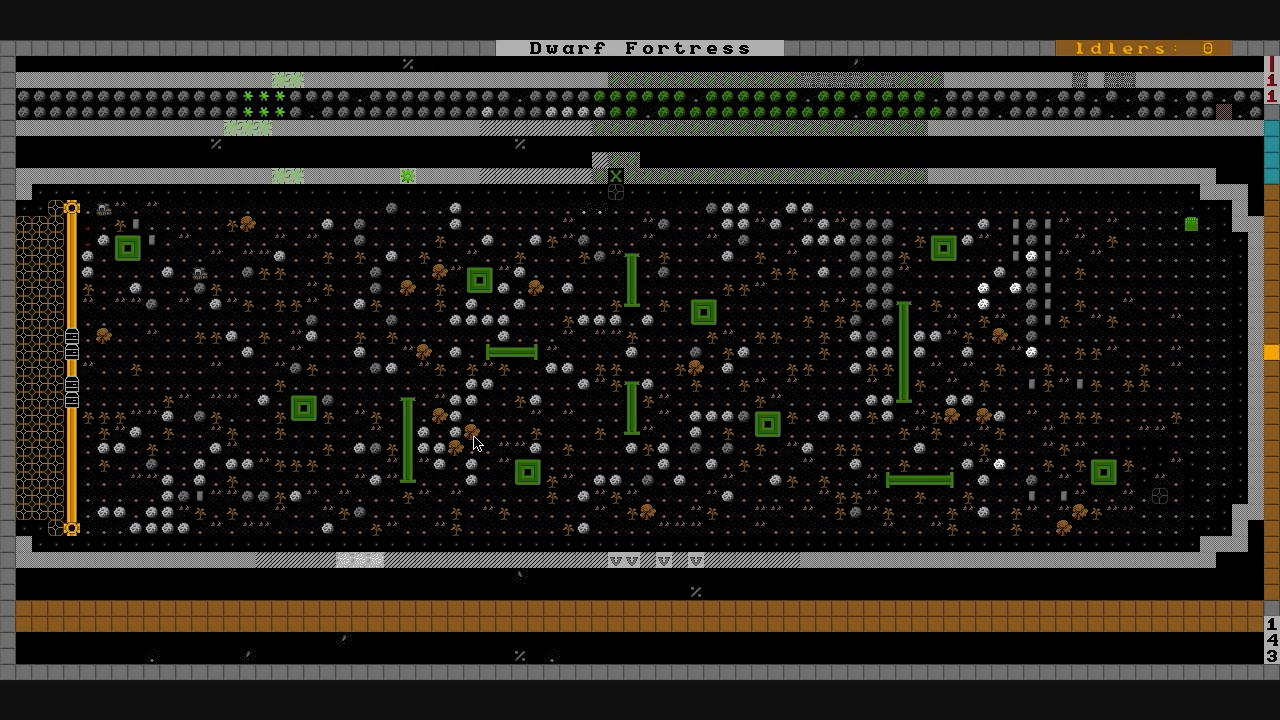
scroll(right, 3)
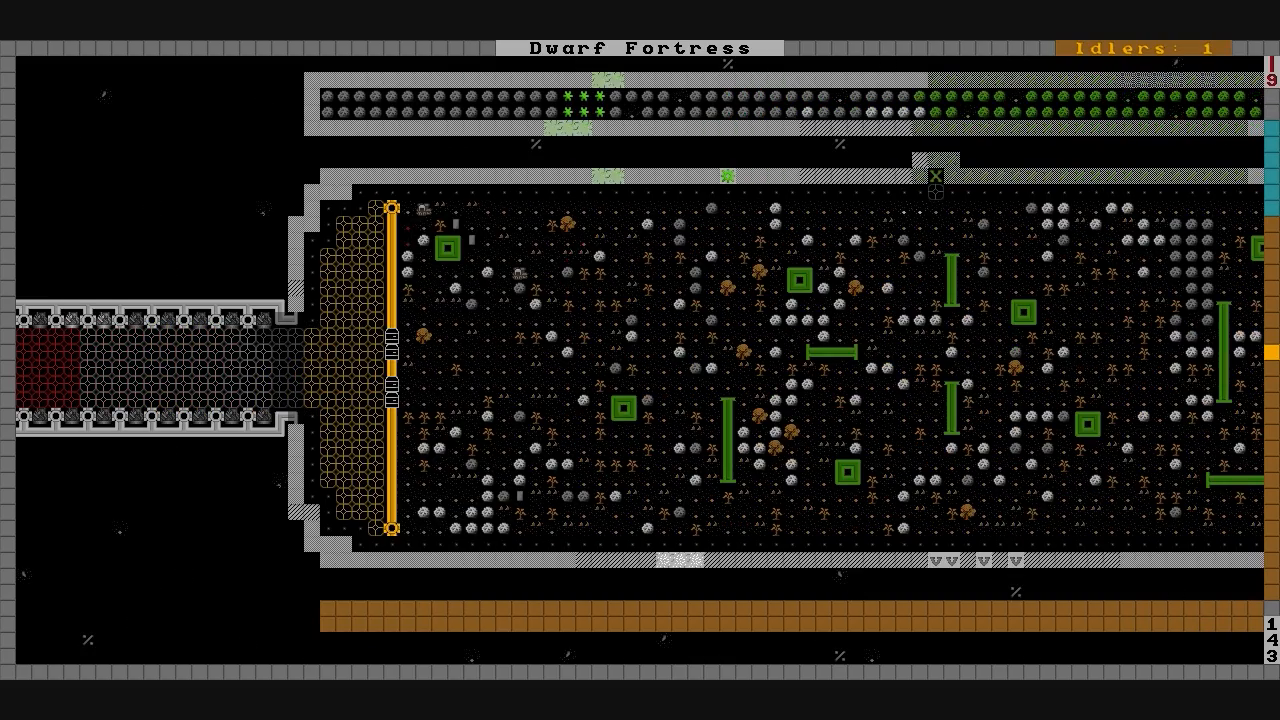
Pan to the red-rock level with the large walled room beside the bedroom strip.
scroll(right, 3)
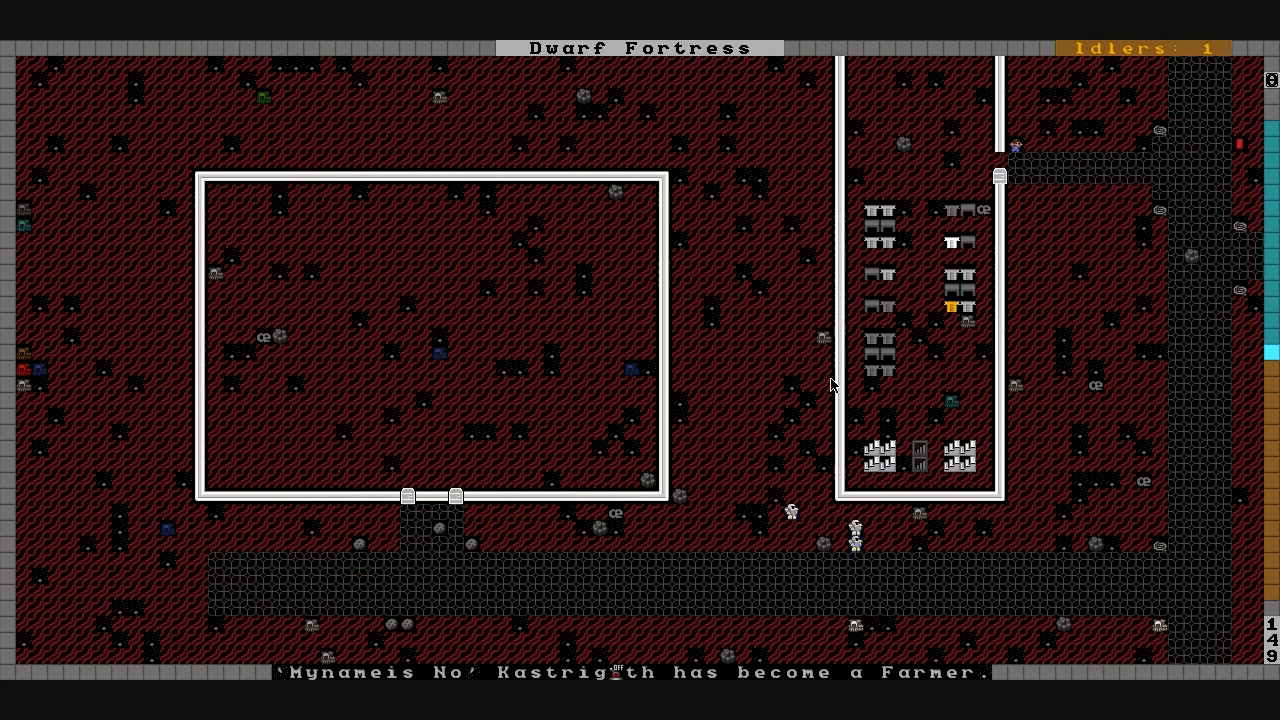
Pan to the mostly empty dark level holding the small green-walled structure.
scroll(right, 3)
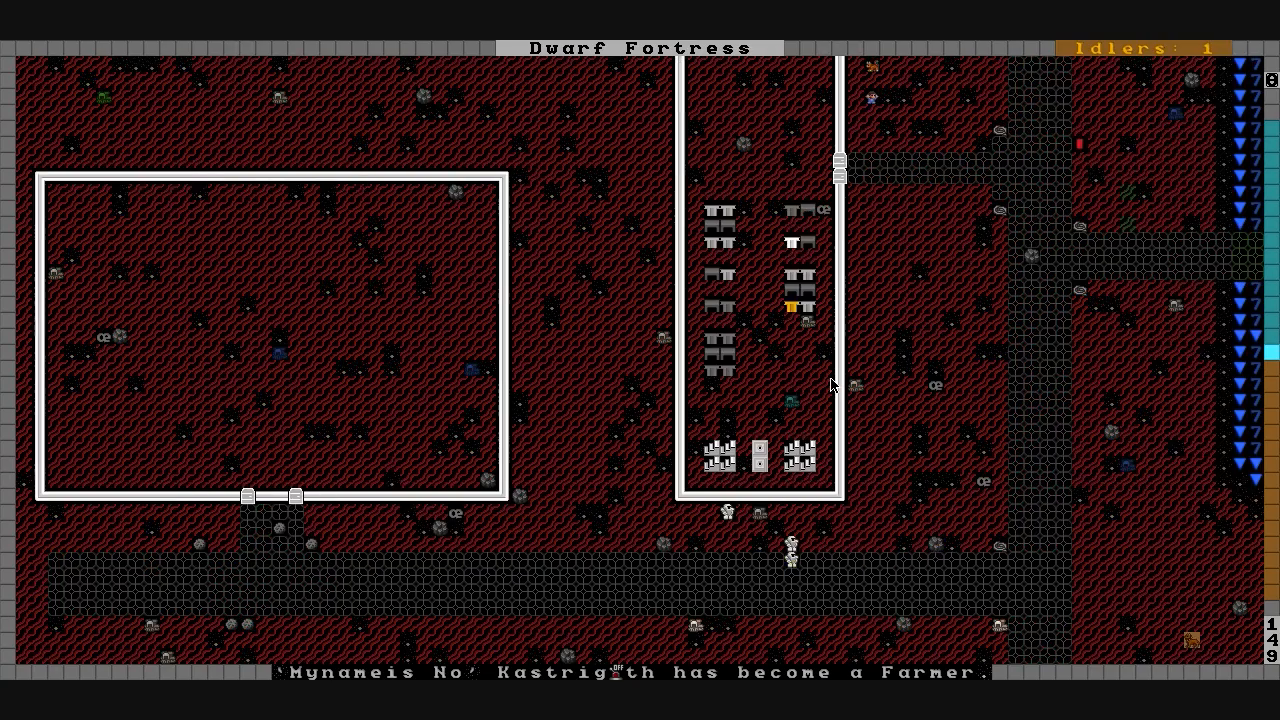
scroll(right, 3)
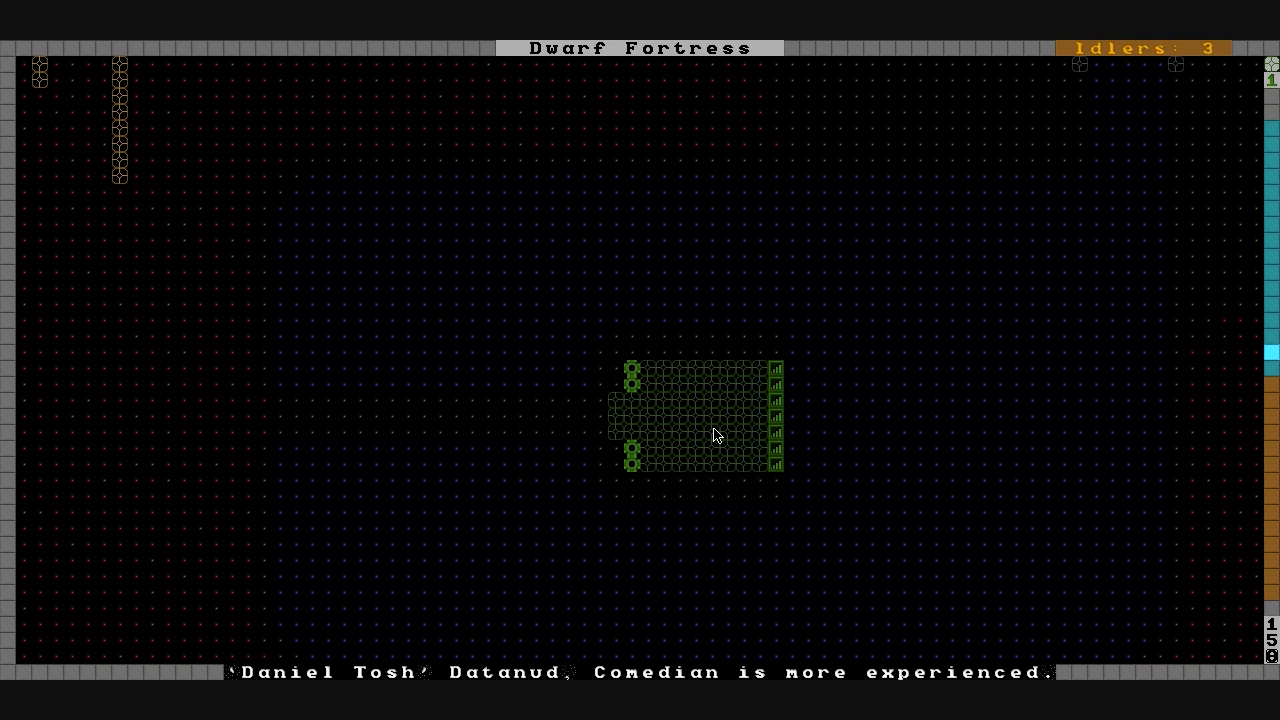
mouse_move(752, 464)
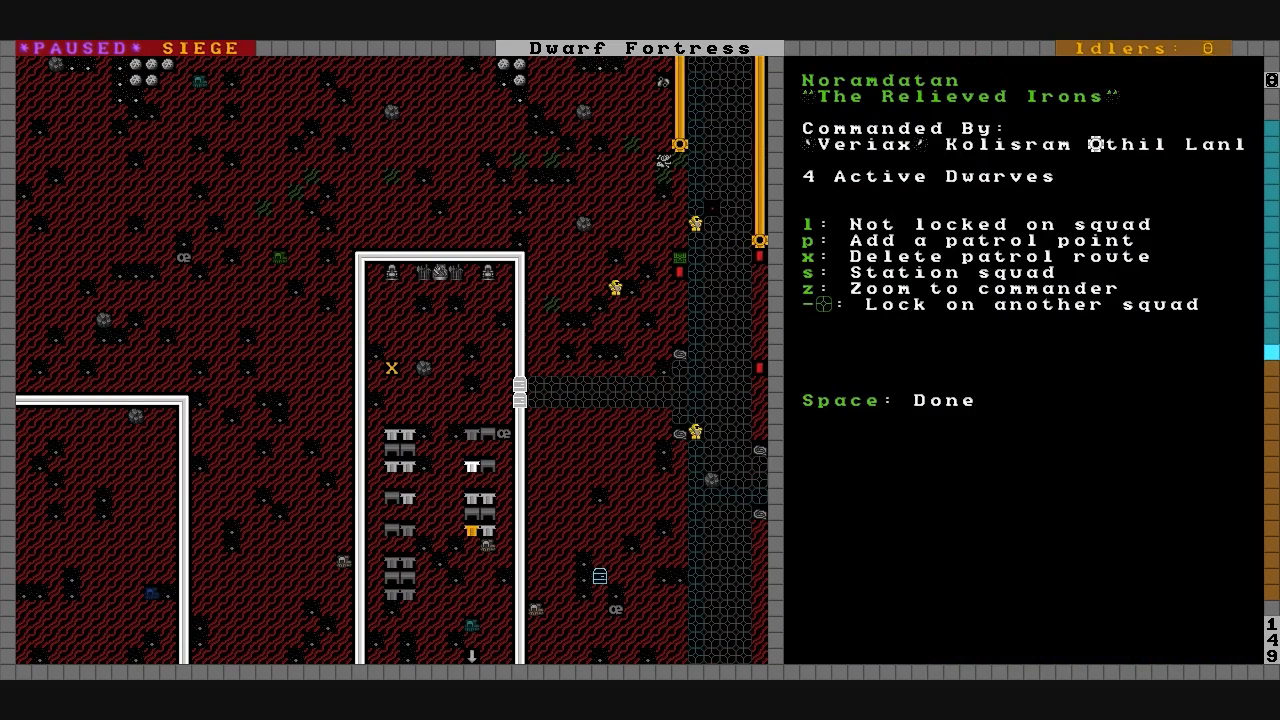
Move up to the rocky surface with the marked building site and check the squads as the siege begins.
key(l)
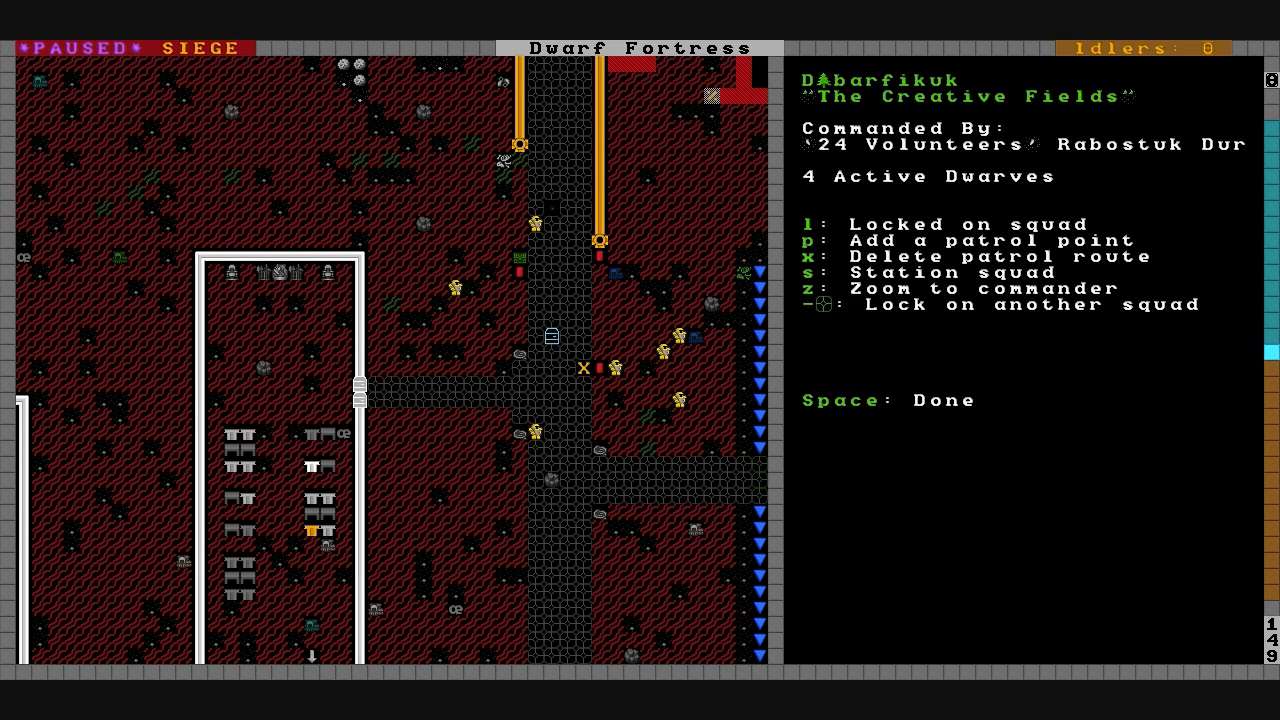
scroll(down, 3)
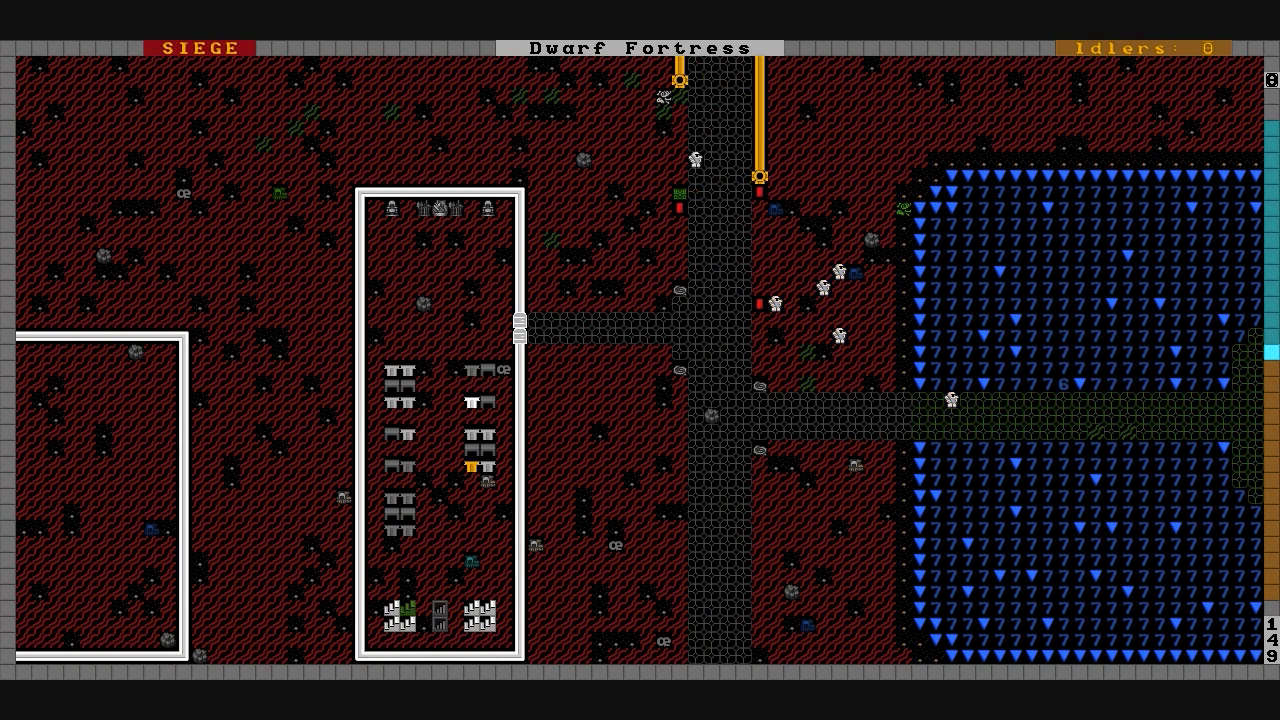
key(z)
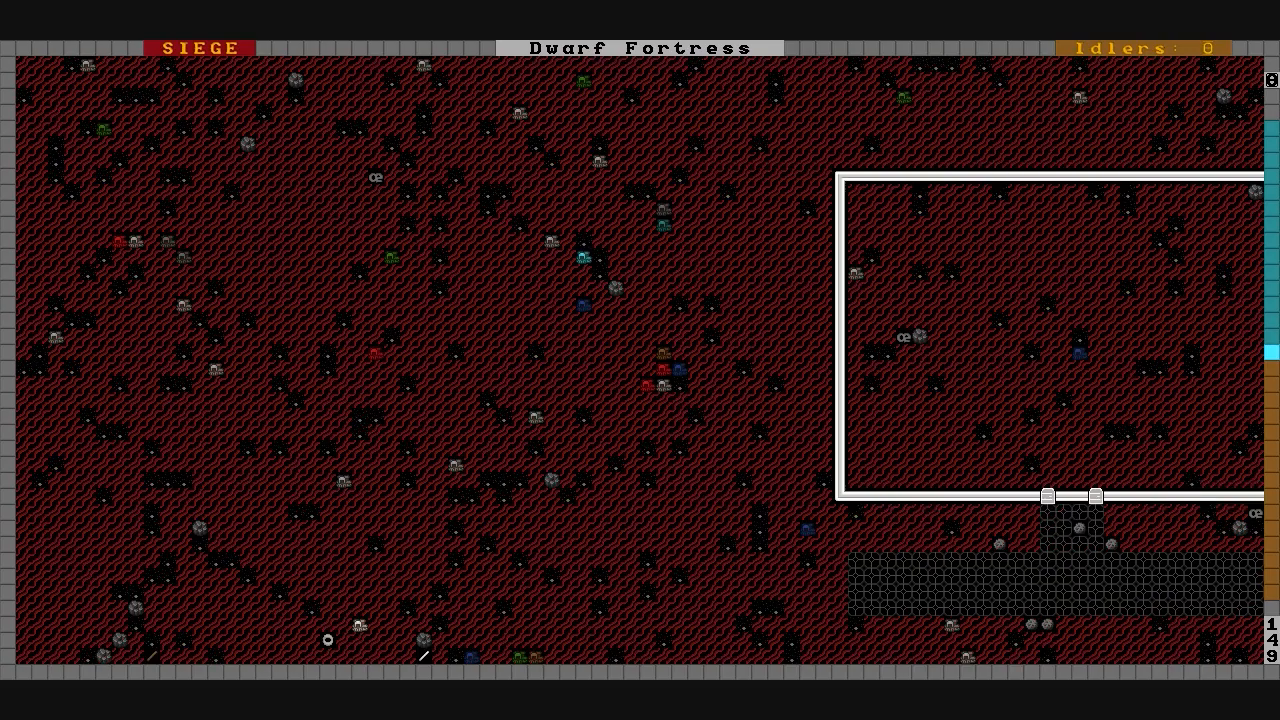
scroll(up, 3)
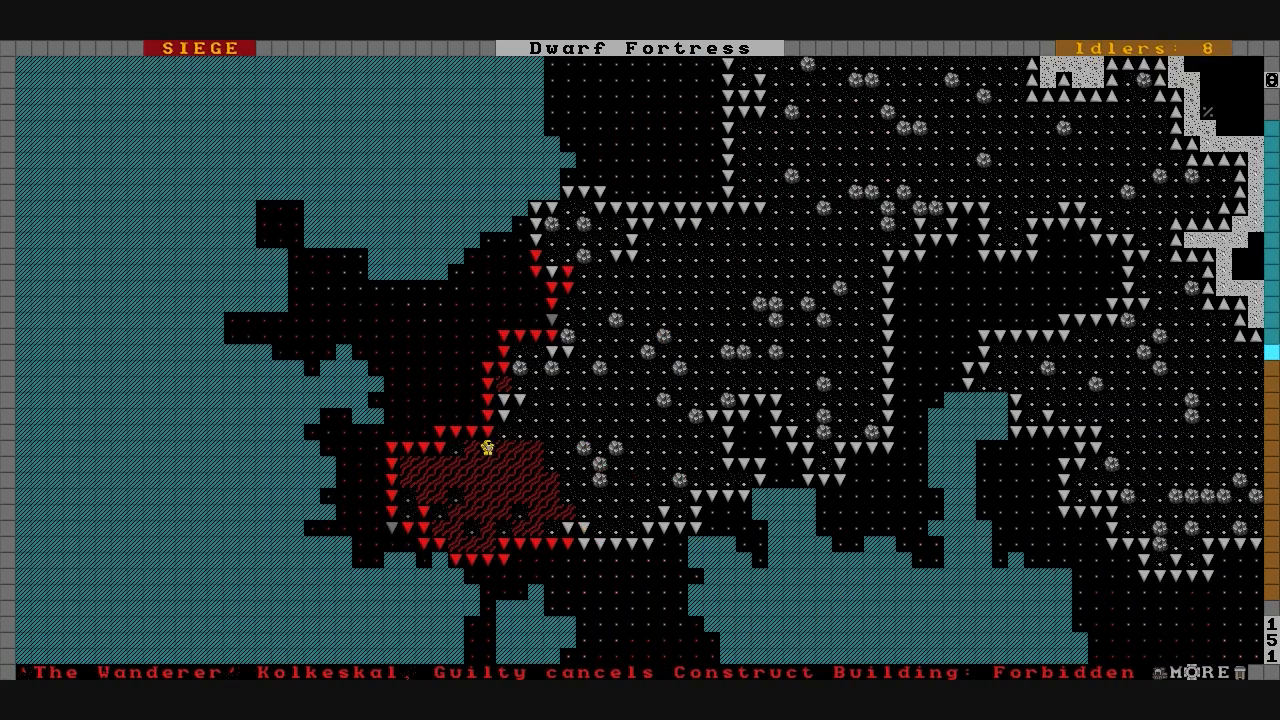
click(1196, 672)
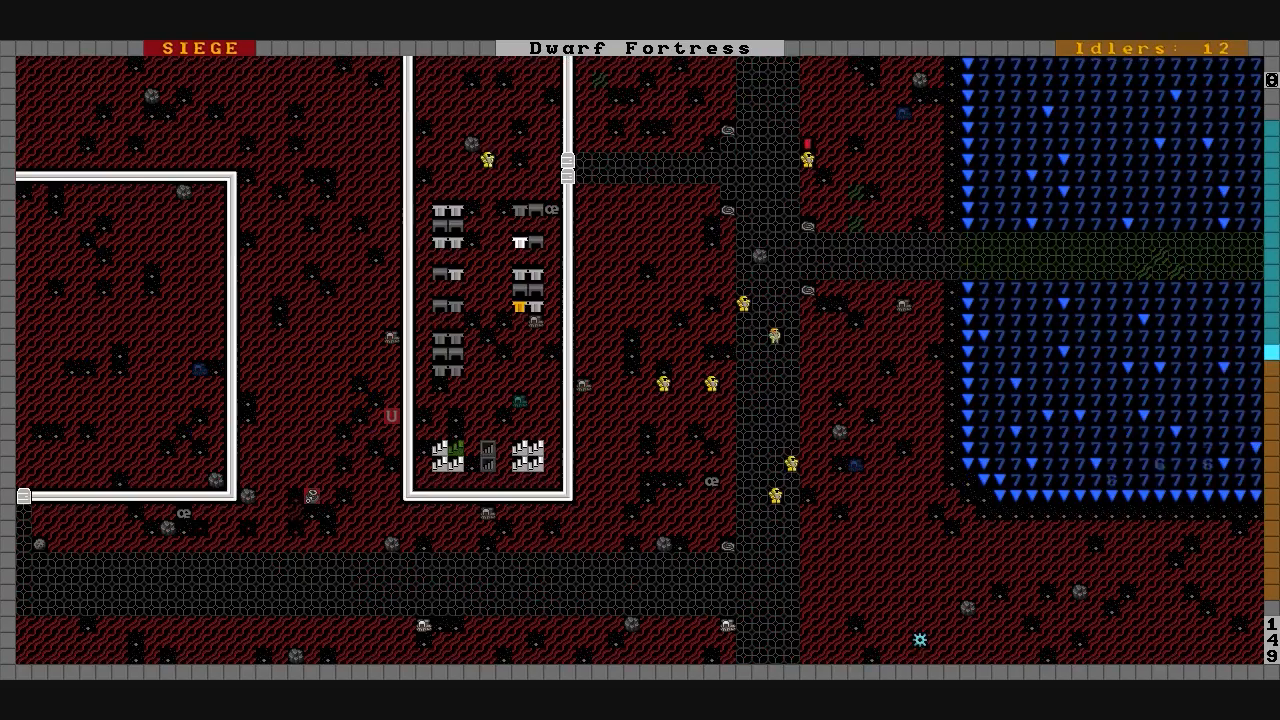
Pan to the fortress entrance where the zombie wrestler's wounds are shown while paused.
scroll(right, 3)
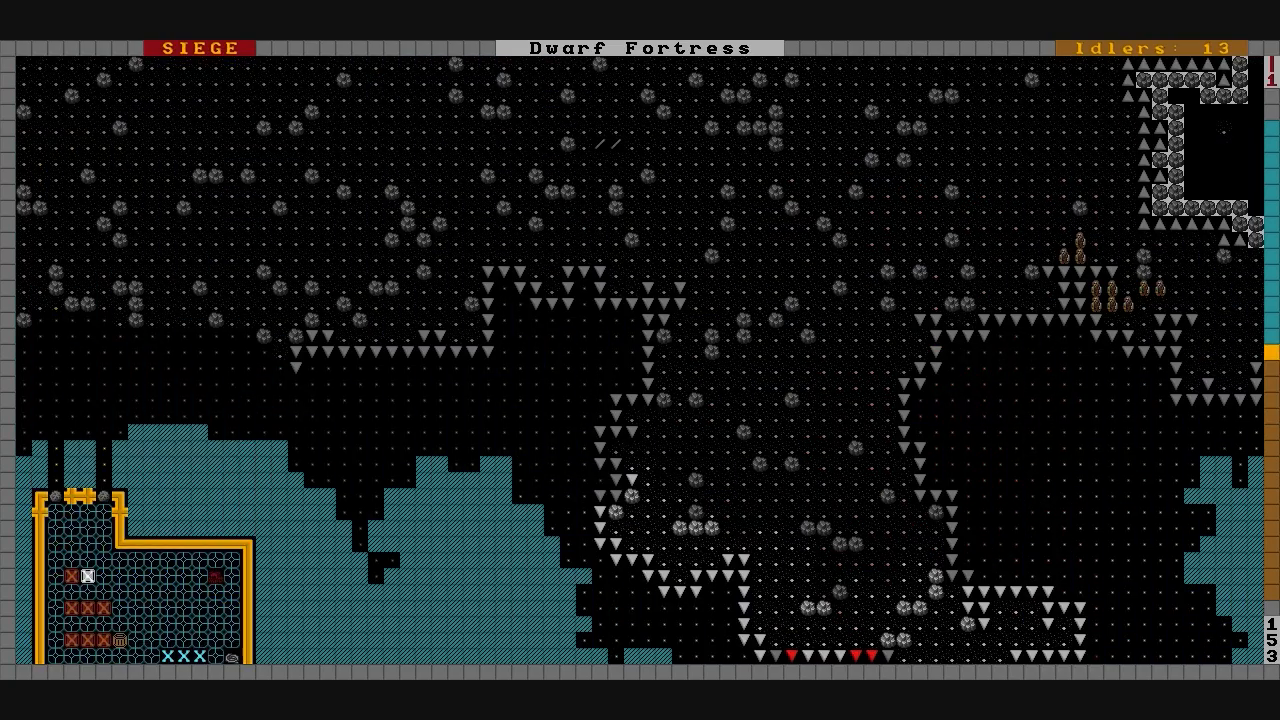
scroll(down, 3)
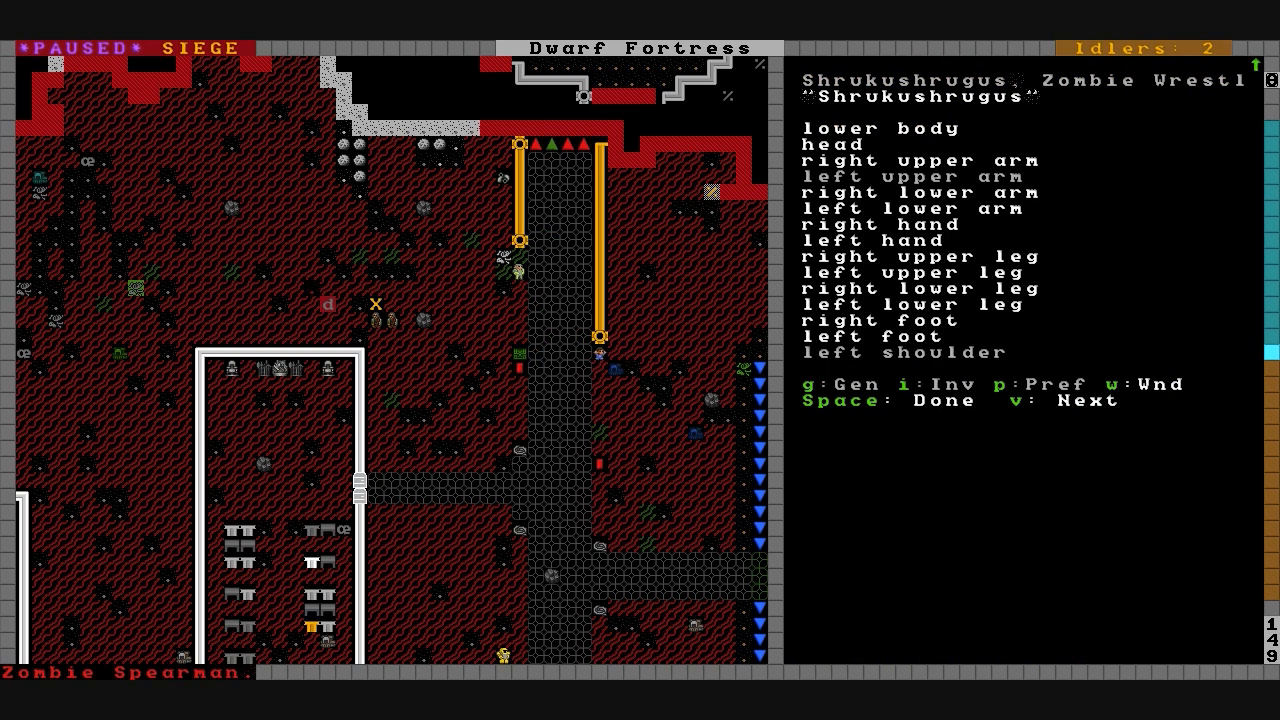
Cycle to the dwarf champion, review its wounds, and resume the siege unpaused.
key(v)
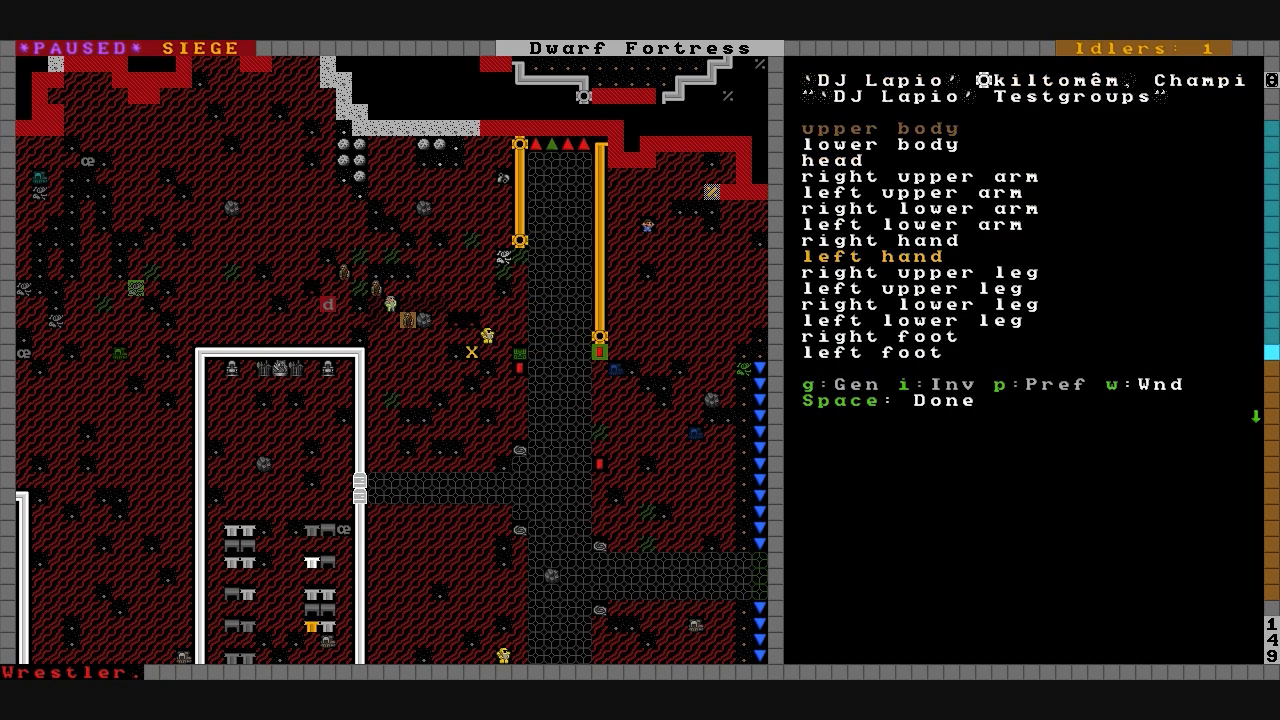
scroll(down, 3)
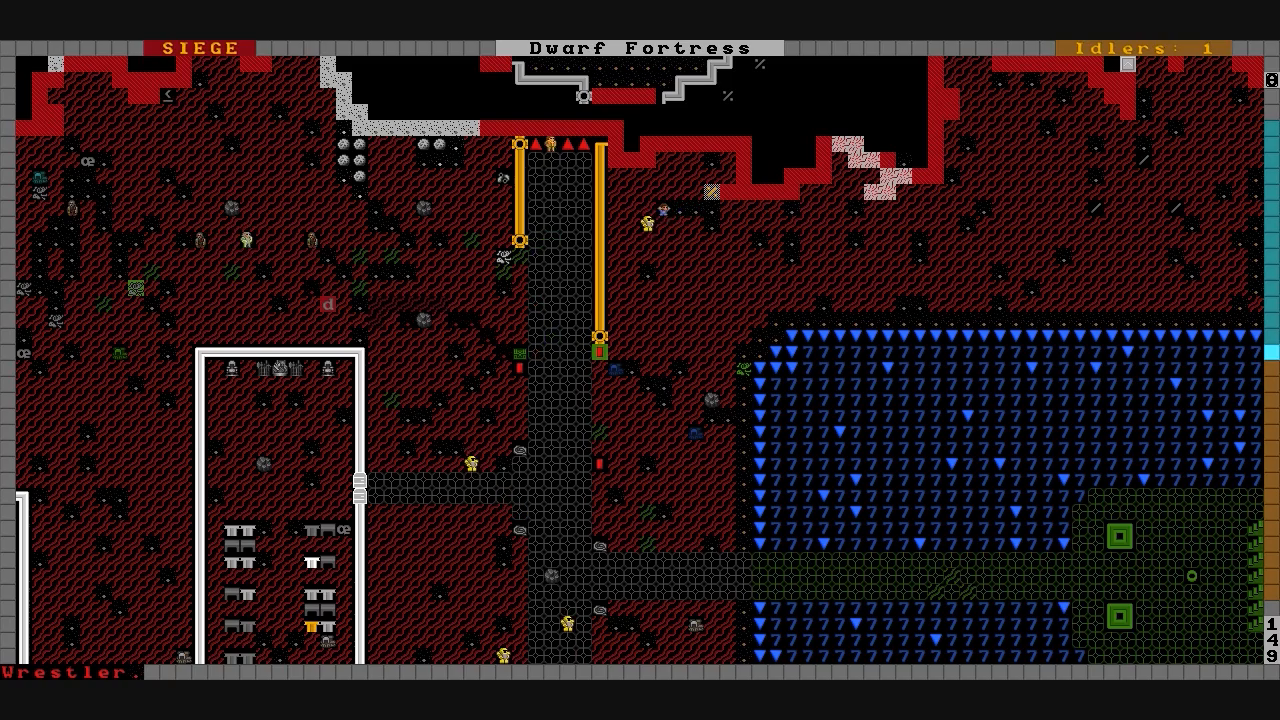
Follow the red zombies moving into the rocky area above the bedrooms near the entrance.
scroll(right, 3)
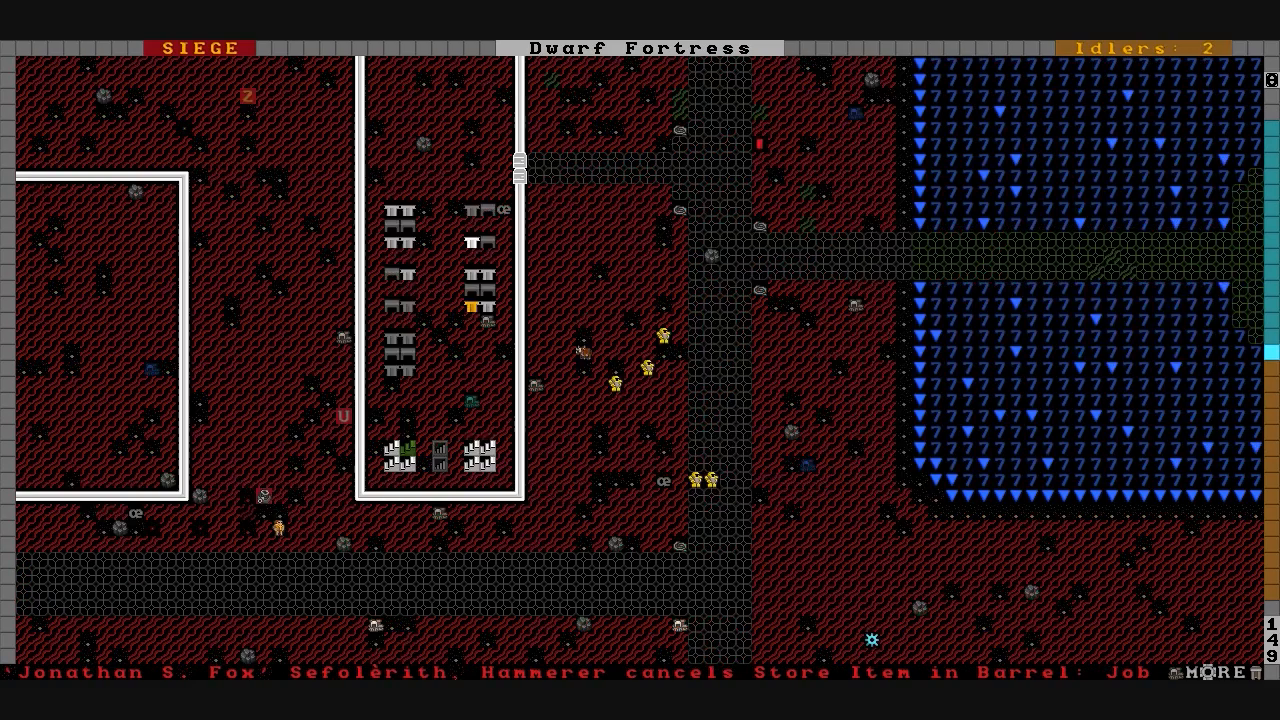
scroll(down, 3)
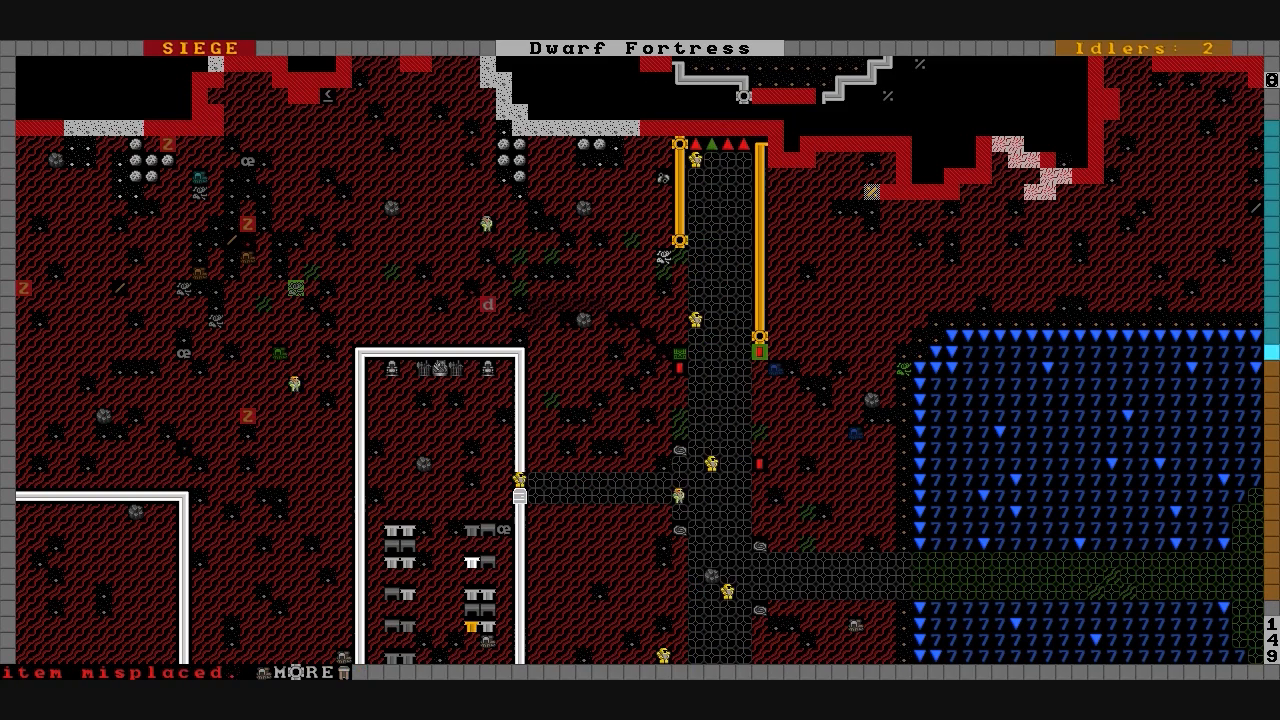
scroll(right, 3)
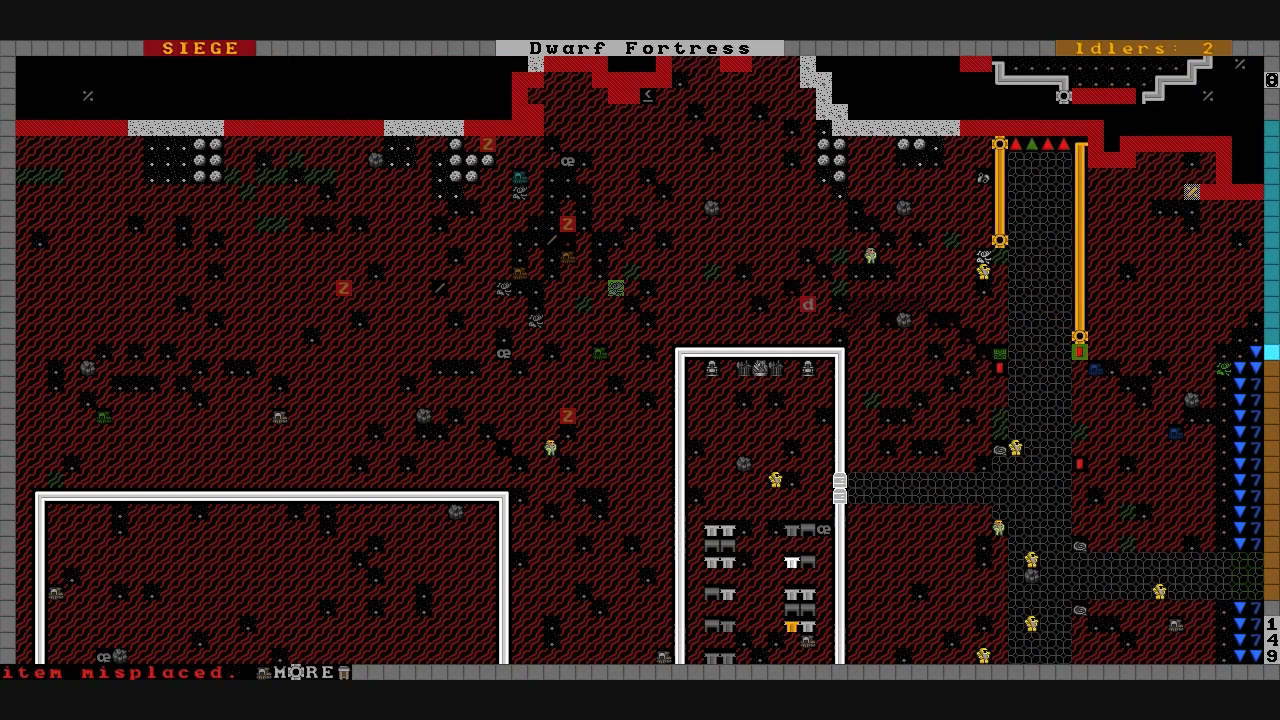